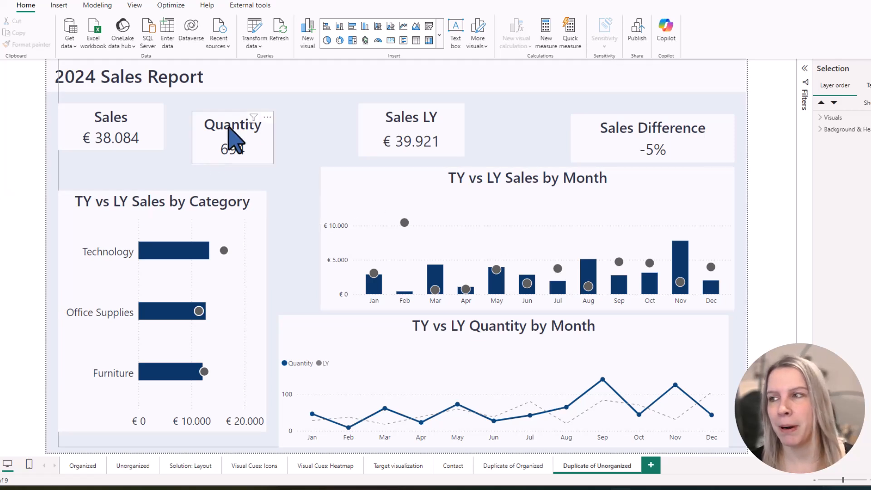
mouse_move(235, 173)
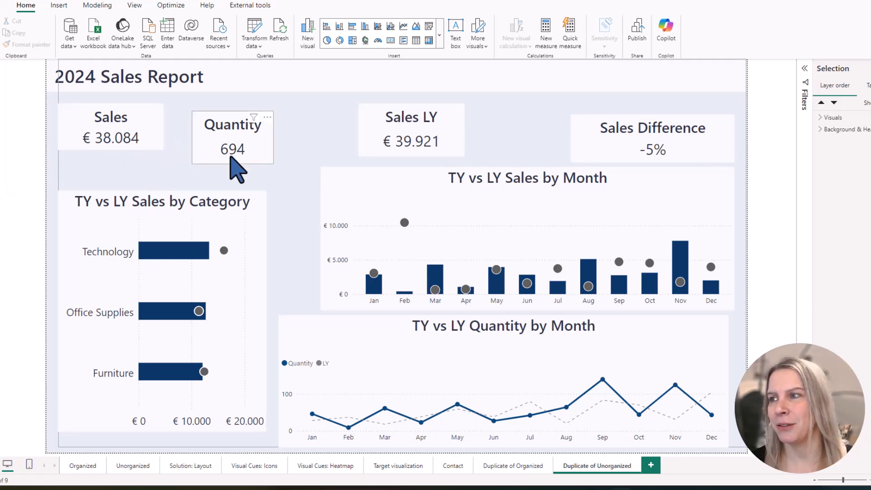
Switch to the Duplicate of Organized page to view the report on its blue grid.
click(231, 150)
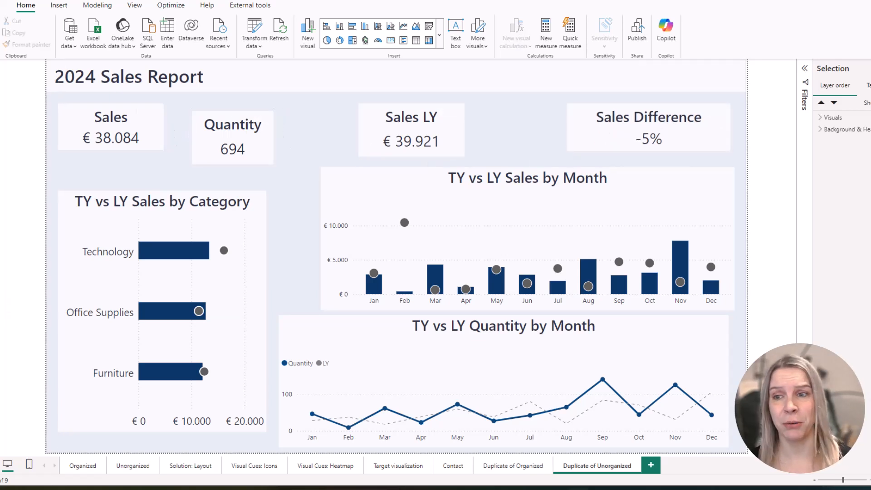
click(513, 466)
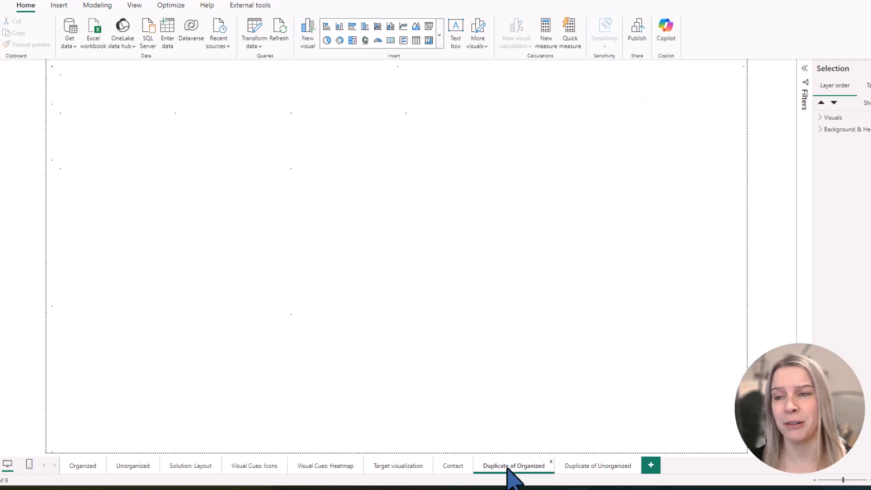
click(515, 465)
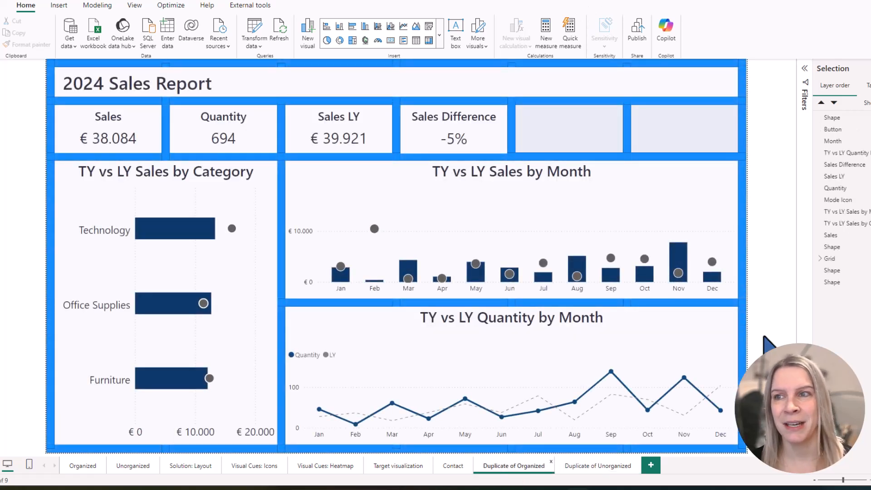
mouse_move(343, 209)
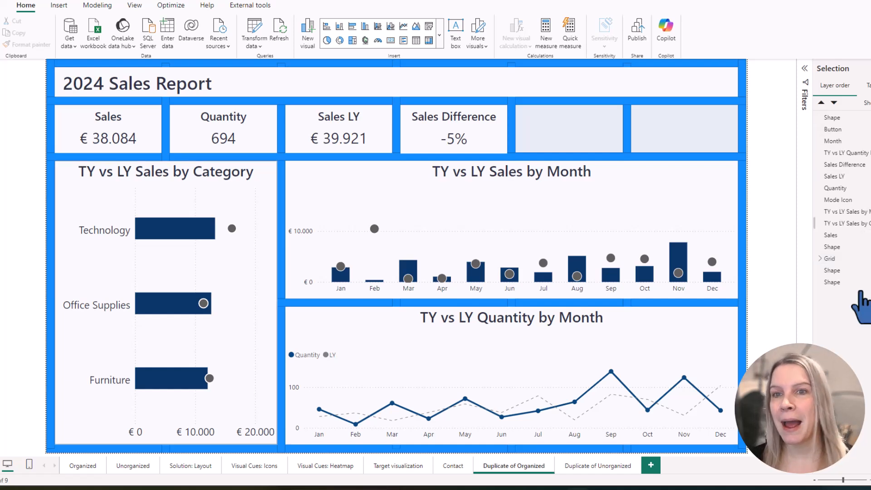
Return to the Duplicate of Unorganized page and bring up the View page options.
click(597, 465)
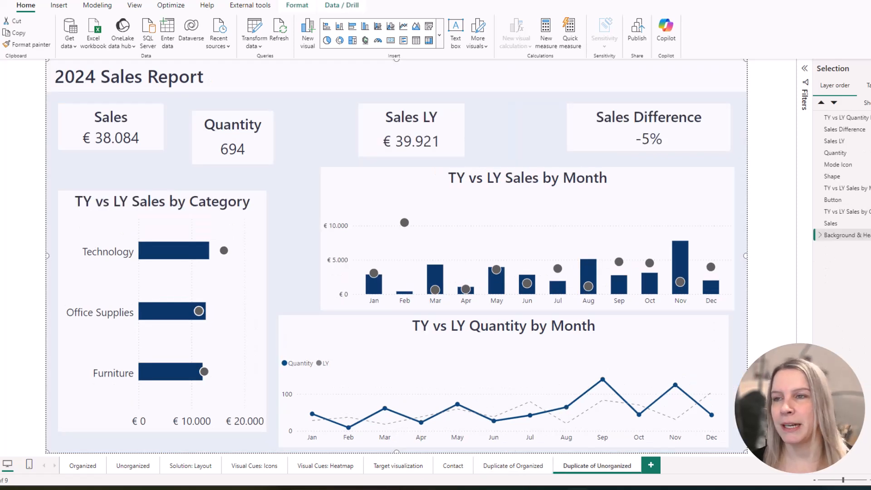
click(133, 5)
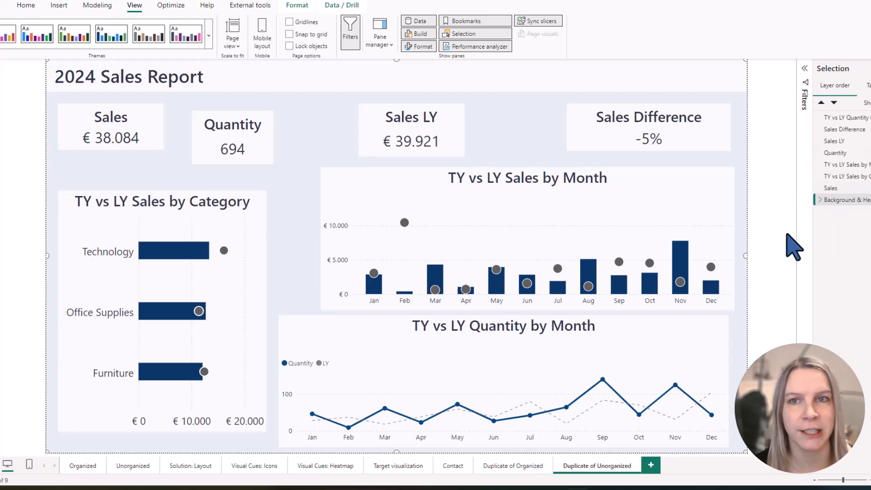
mouse_move(827, 114)
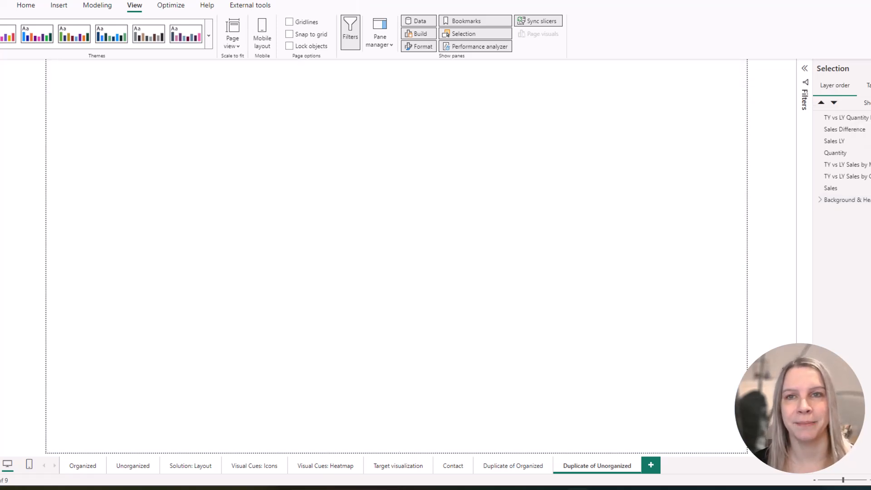
mouse_move(341, 339)
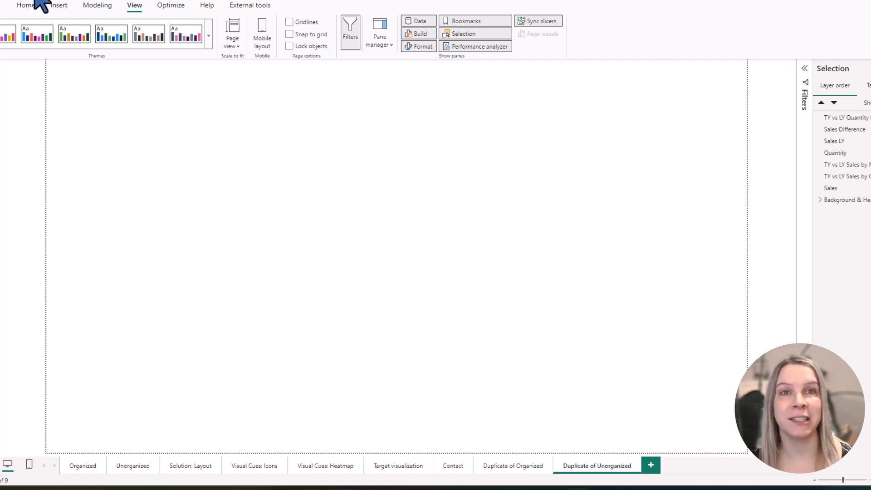
Insert a rectangle shape onto the empty page.
click(26, 5)
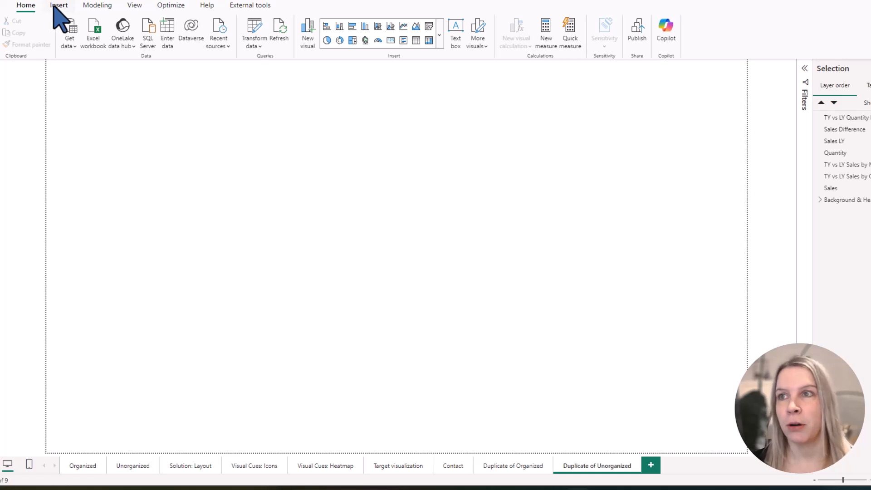
click(58, 5)
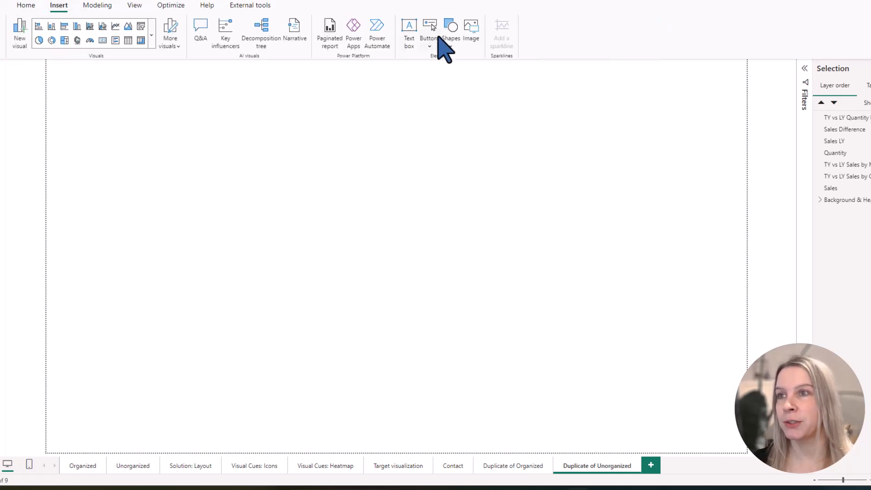
click(450, 25)
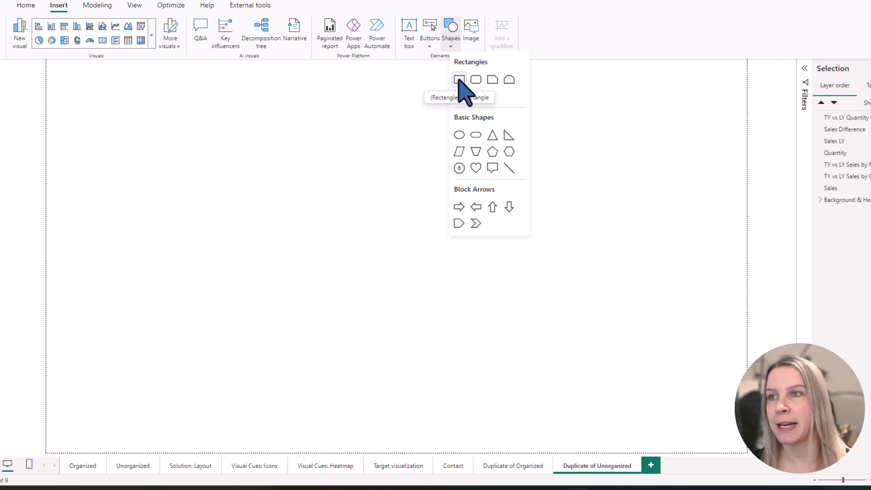
click(459, 80)
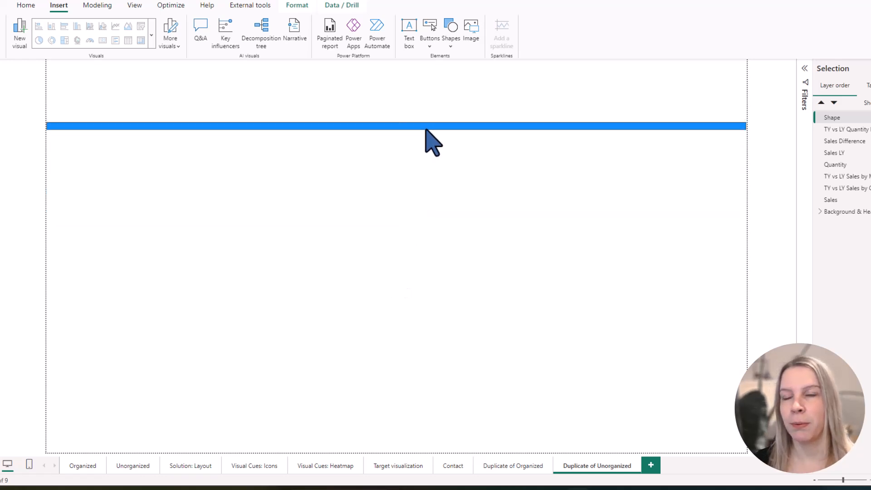
Move the bar to the top edge and size it 12 high by 1279 wide.
click(432, 129)
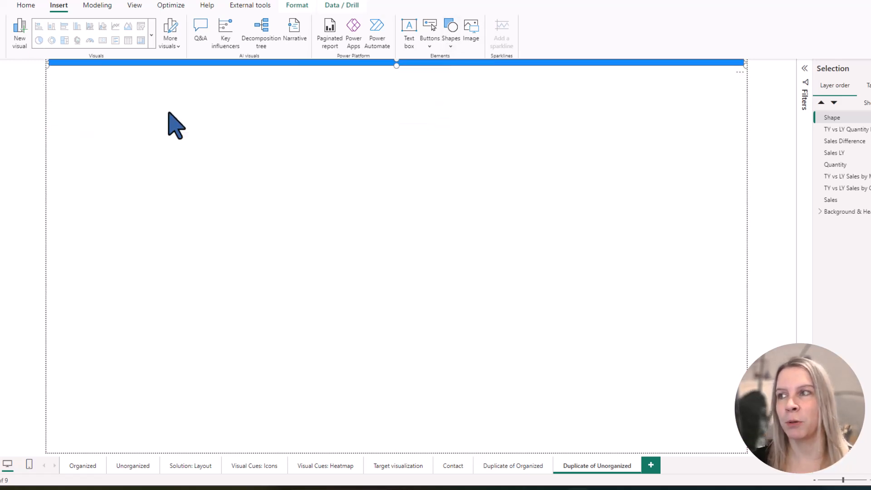
mouse_move(665, 82)
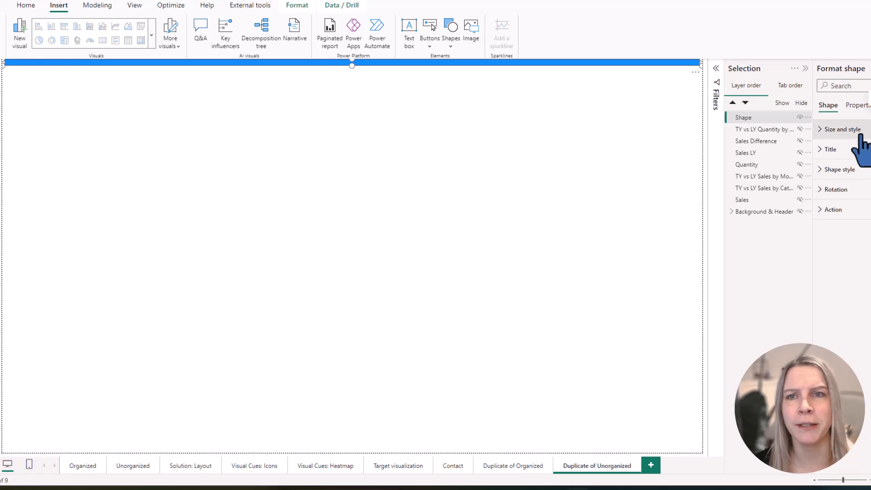
click(838, 128)
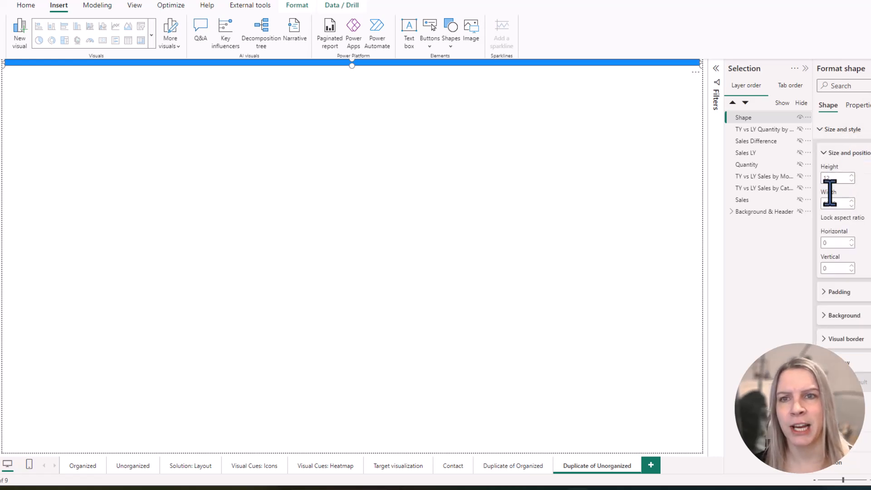
text(1279)
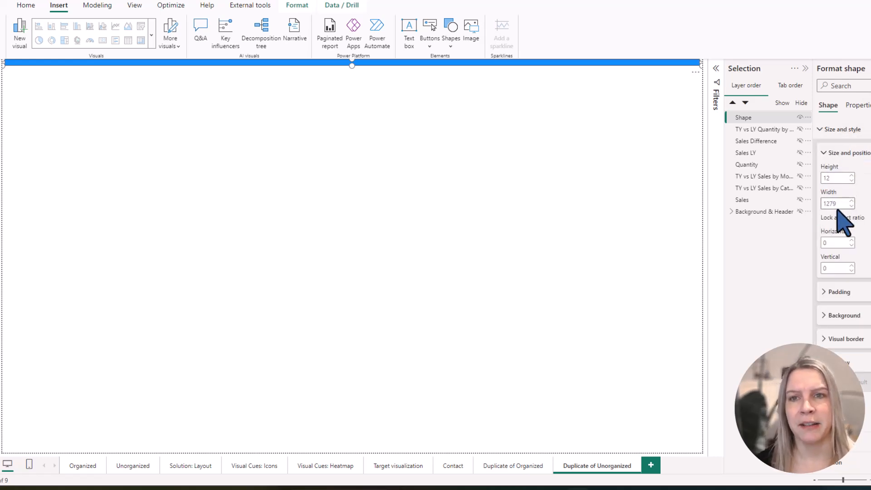
mouse_move(837, 230)
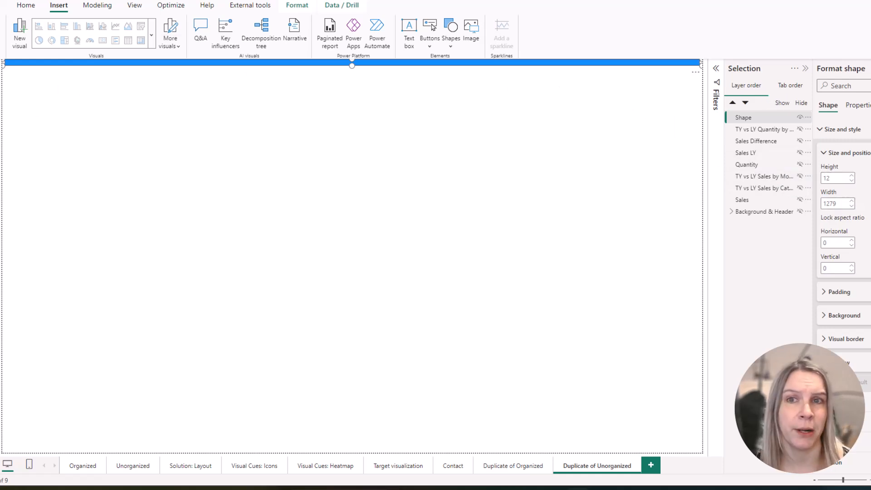
Copy the bar into five, one at the bottom, and distribute them vertically across the page.
right_click(352, 107)
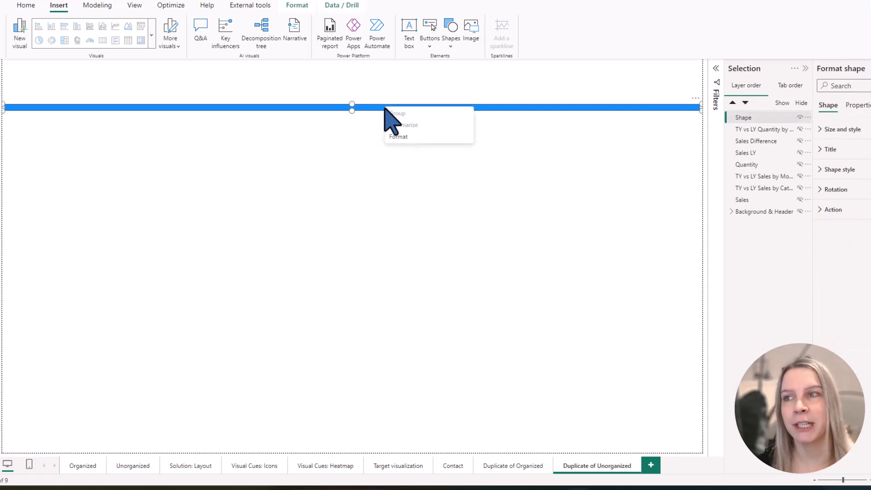
click(369, 118)
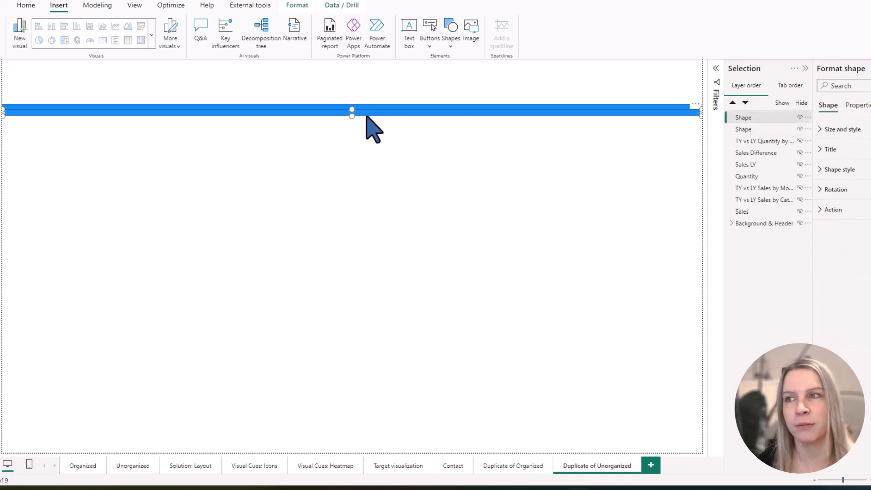
drag(351, 115, 351, 142)
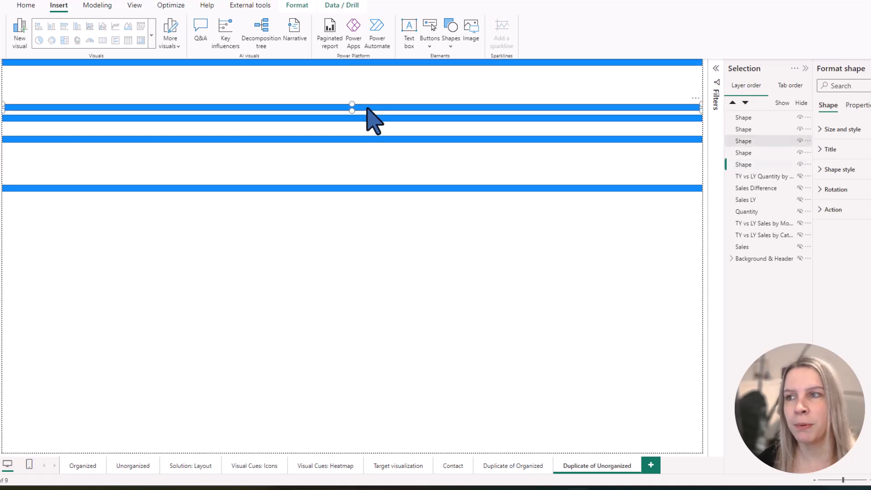
drag(352, 108, 352, 449)
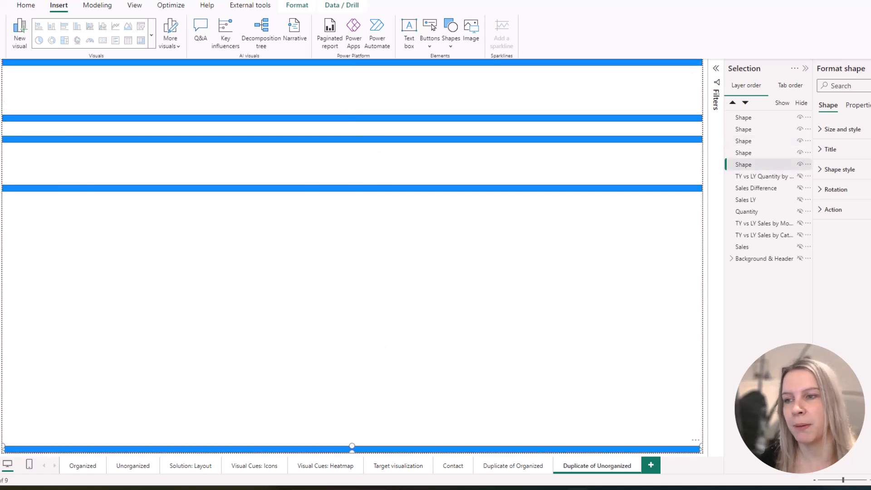
mouse_move(474, 385)
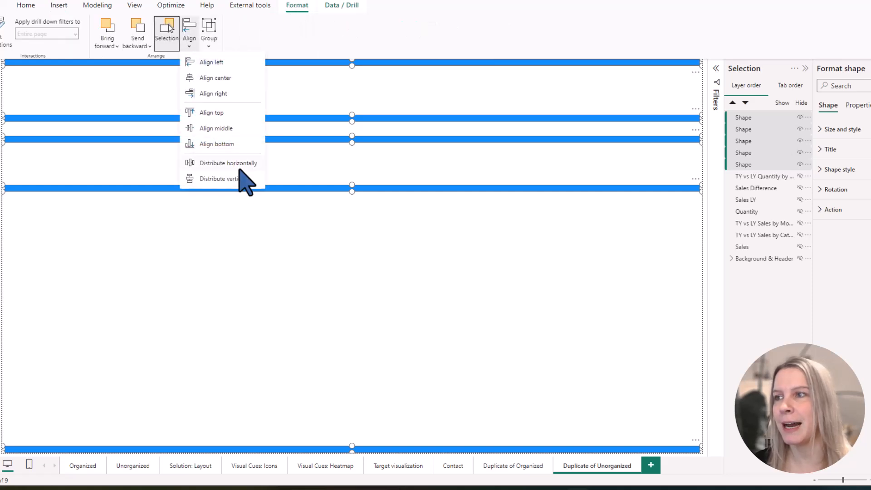
click(226, 178)
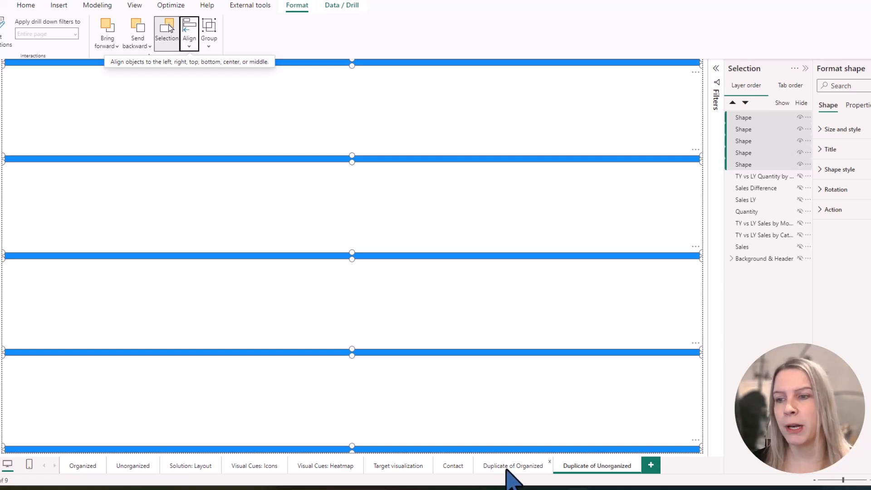
Back on Duplicate of Unorganized, add a sixth horizontal bar just below the top one.
click(513, 478)
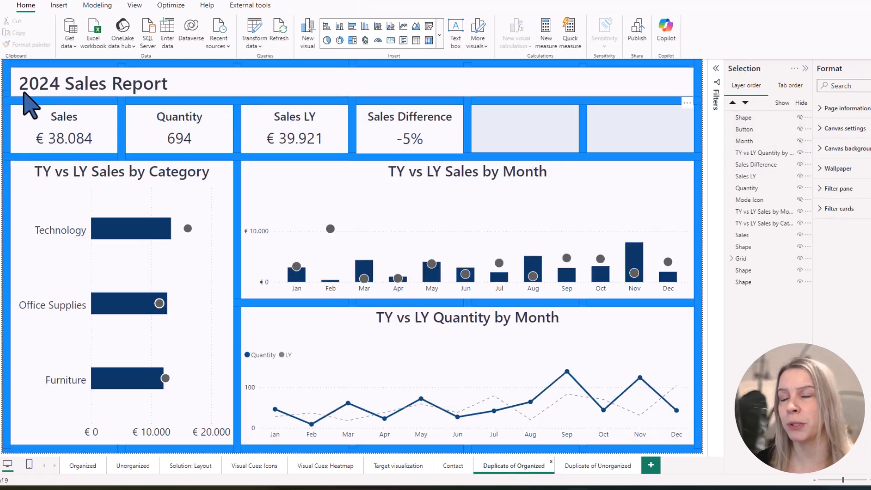
mouse_move(683, 140)
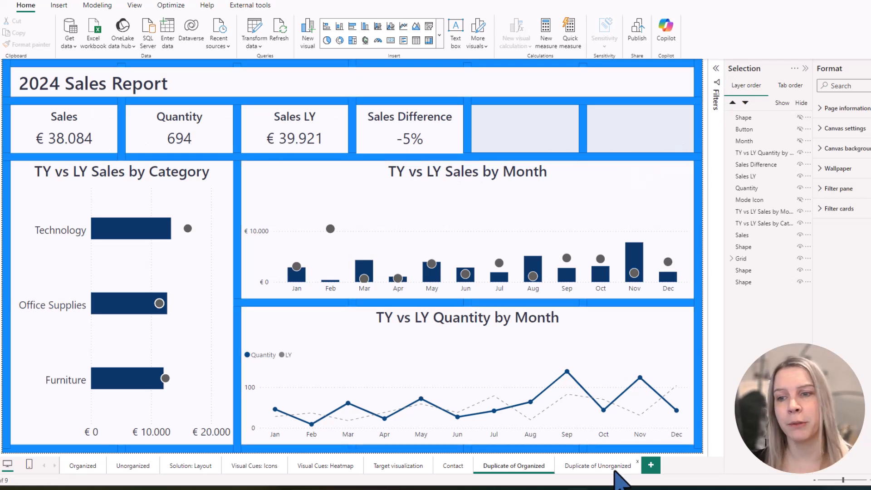
click(598, 465)
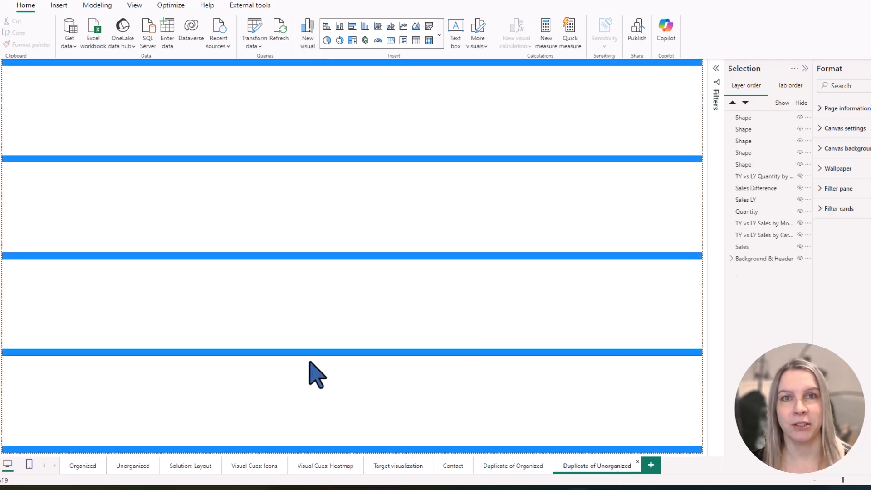
mouse_move(406, 210)
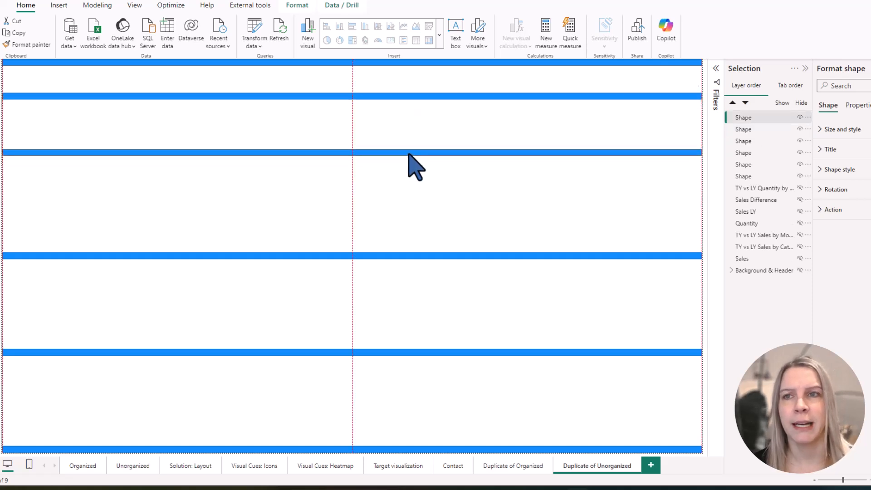
click(412, 149)
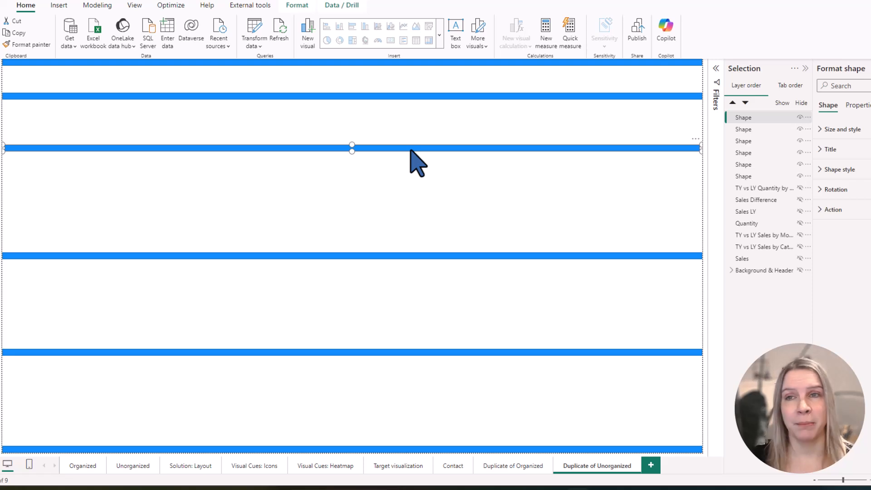
mouse_move(384, 261)
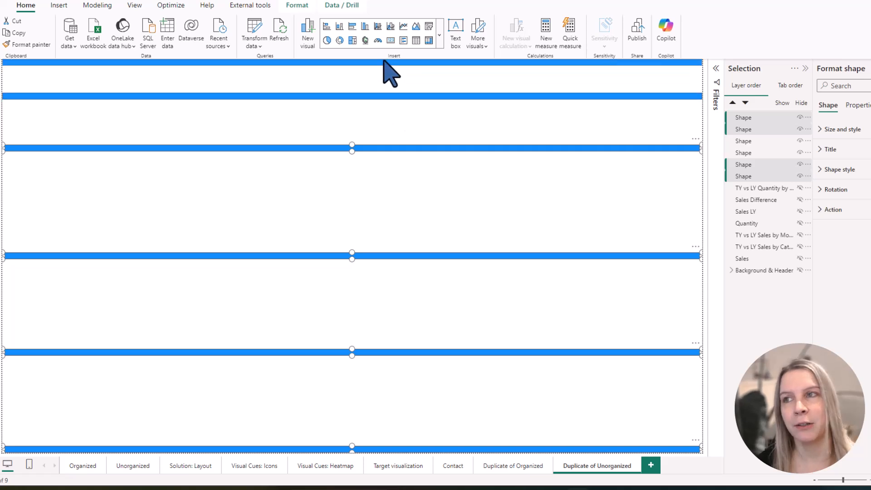
Distribute the bars vertically, delete the extra bar, and respace the remaining lower bars evenly.
click(297, 4)
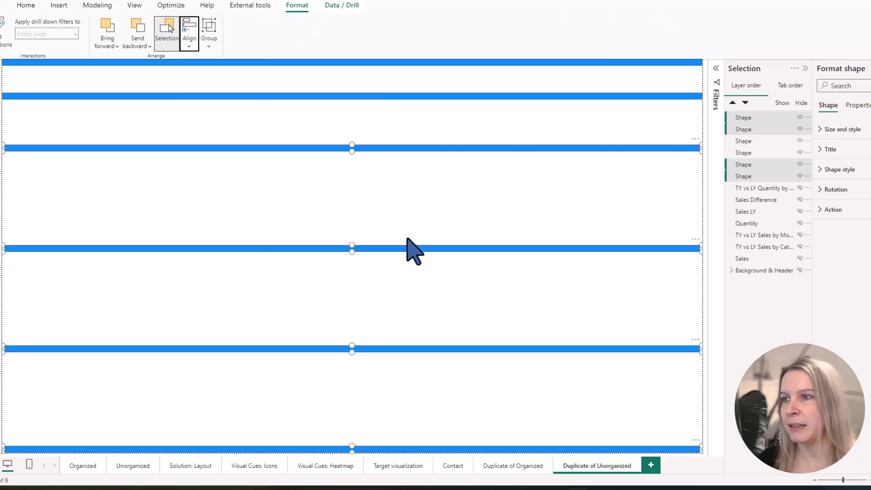
mouse_move(188, 32)
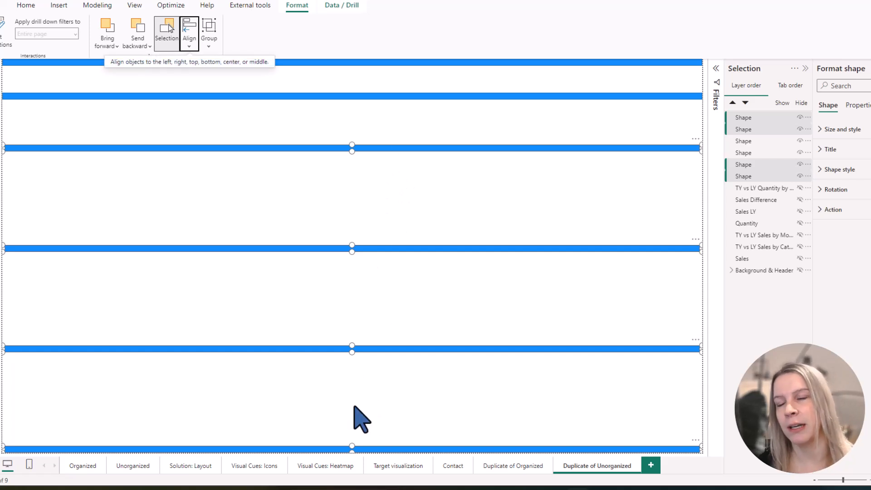
click(26, 6)
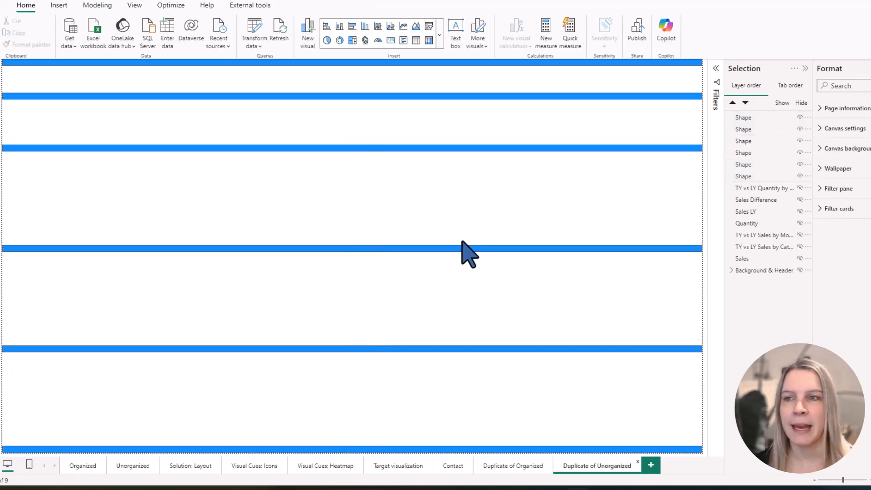
mouse_move(471, 209)
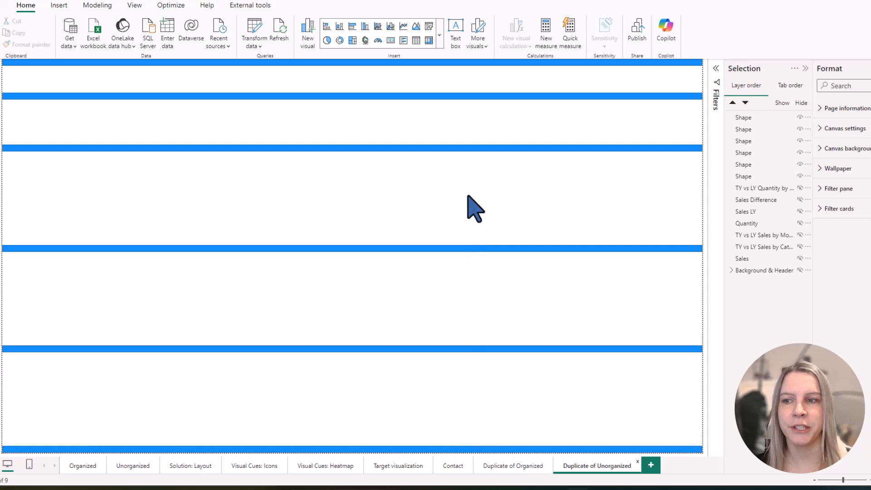
mouse_move(472, 179)
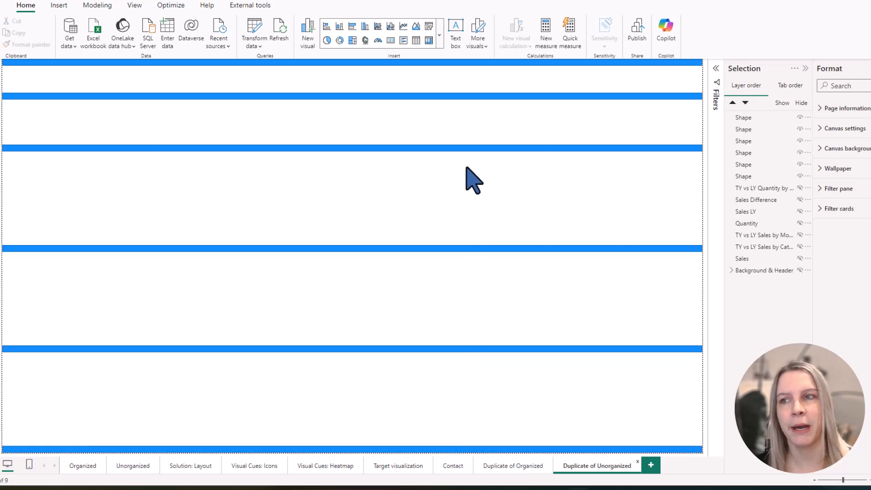
mouse_move(630, 183)
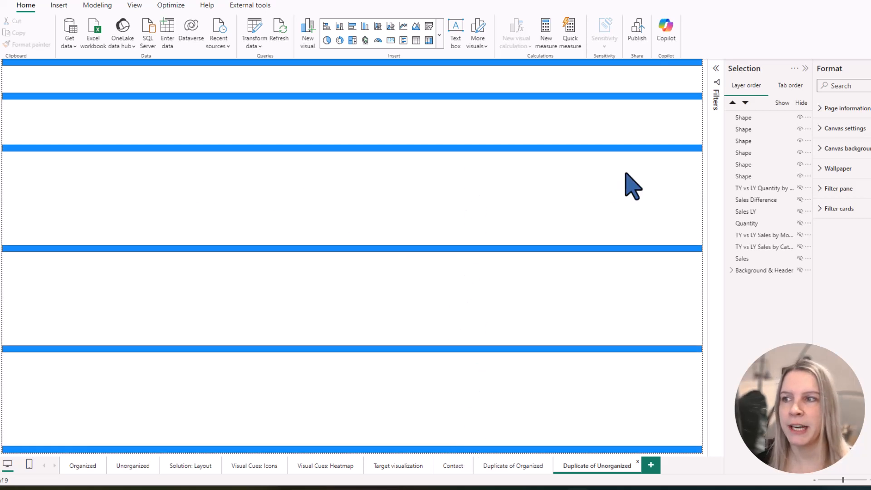
mouse_move(626, 294)
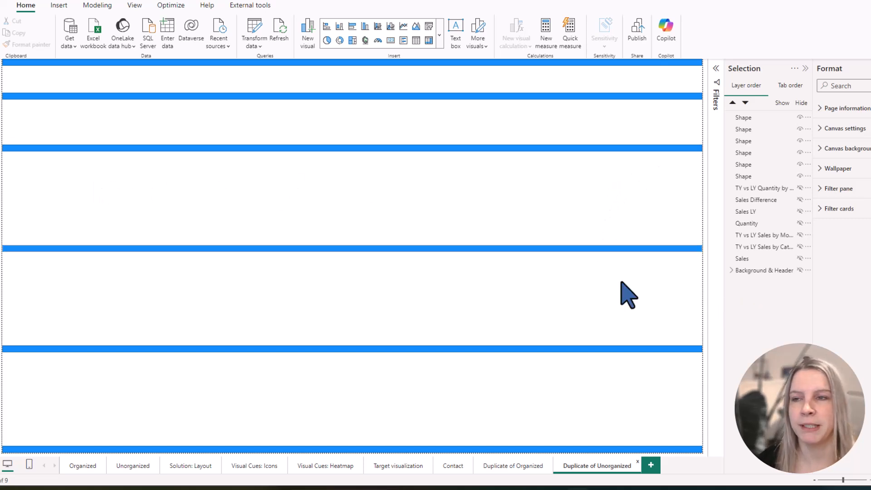
mouse_move(237, 308)
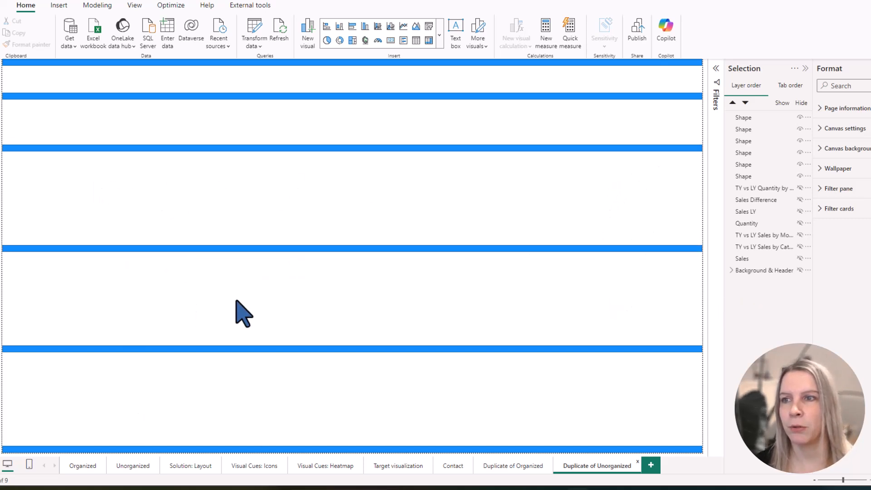
mouse_move(622, 421)
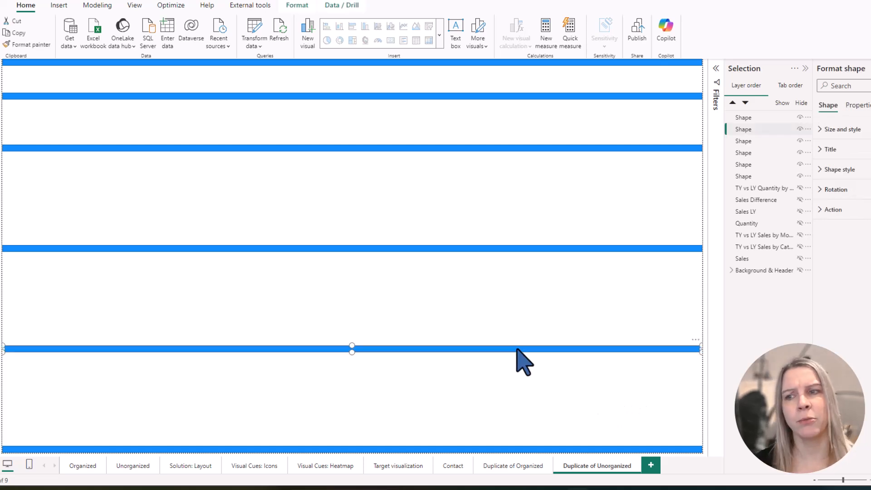
click(421, 198)
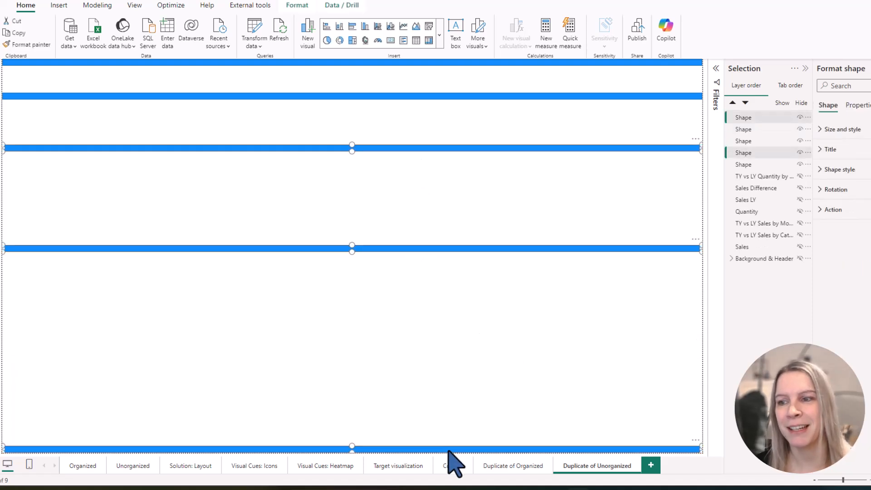
click(189, 35)
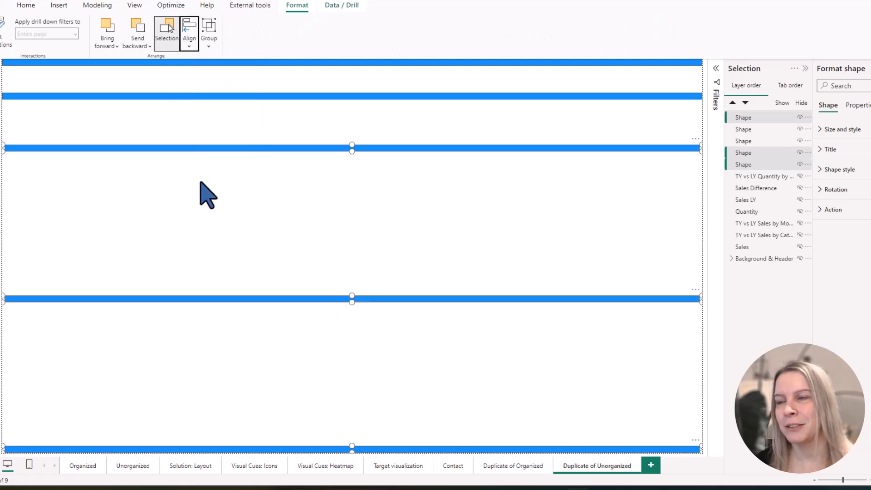
mouse_move(189, 32)
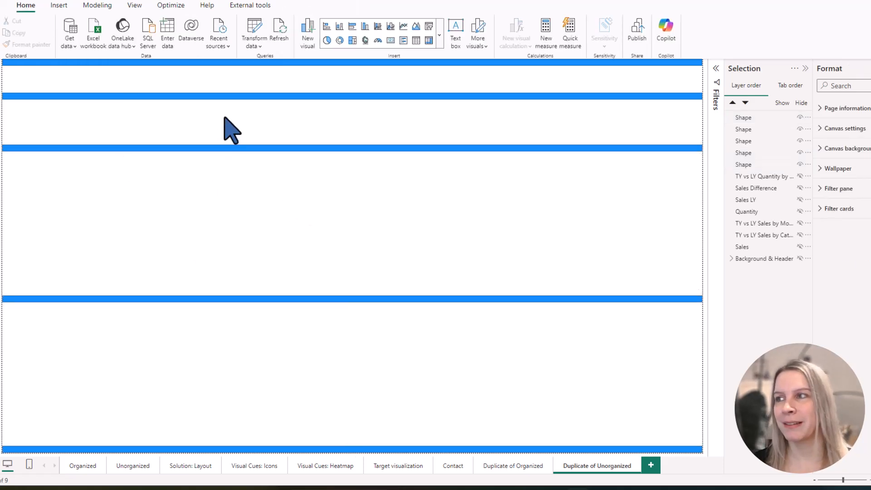
Copy a bar into a vertical one 707 high and 12 wide at the left edge.
click(352, 63)
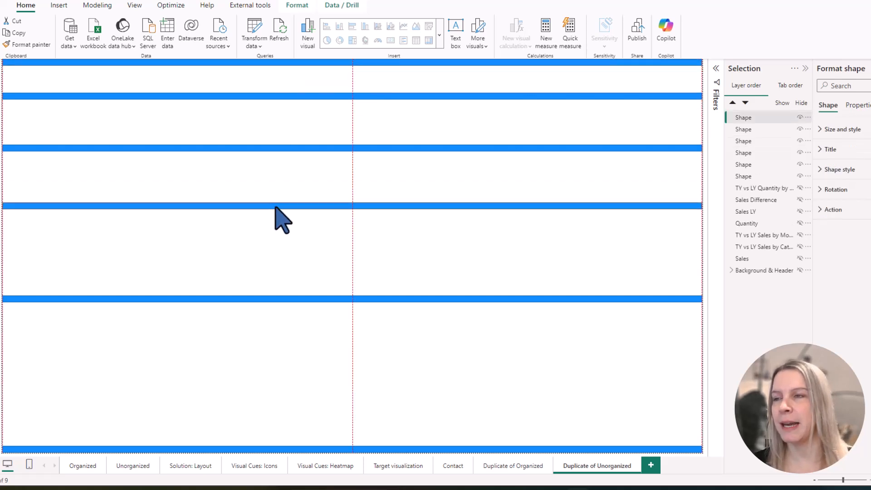
mouse_move(287, 221)
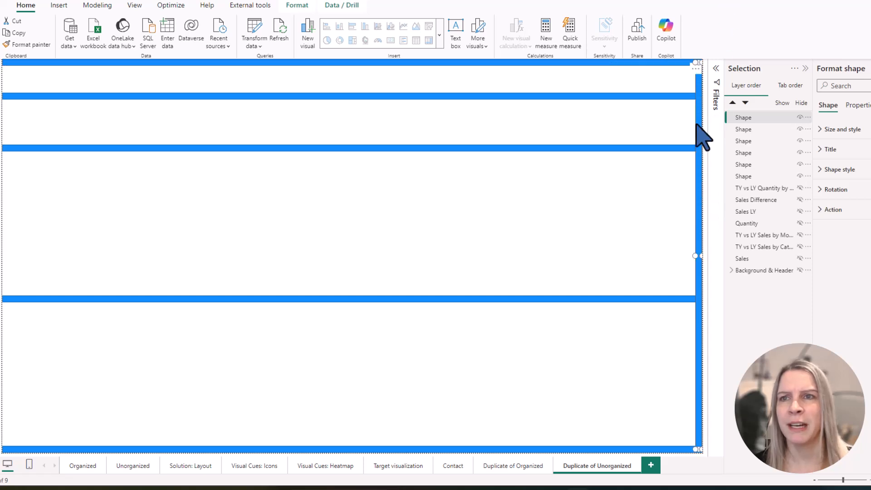
click(823, 129)
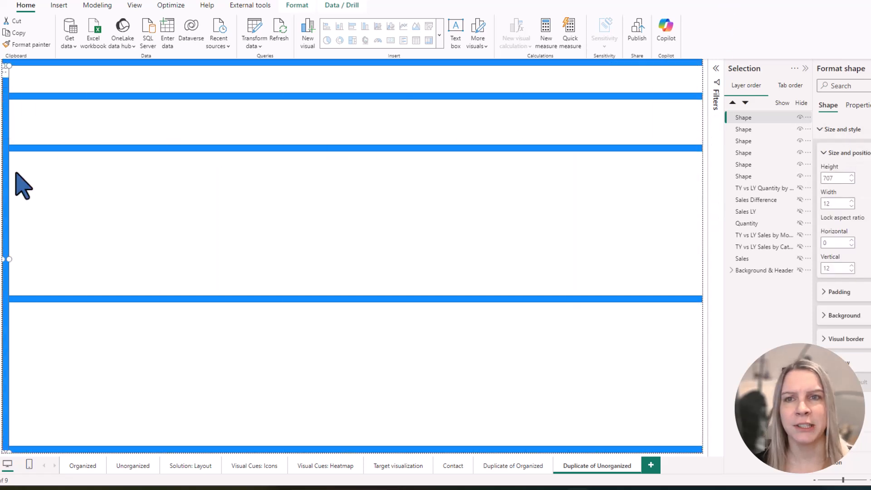
mouse_move(856, 210)
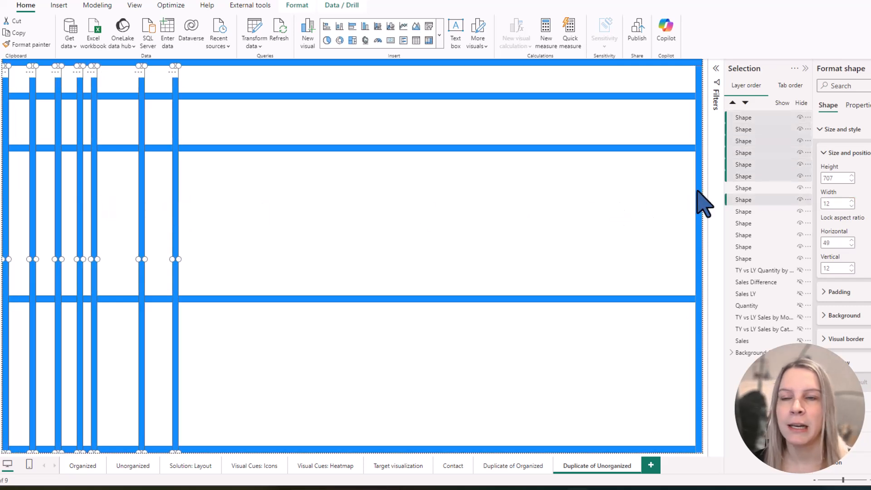
Distribute the vertical bars evenly across the page width.
click(188, 32)
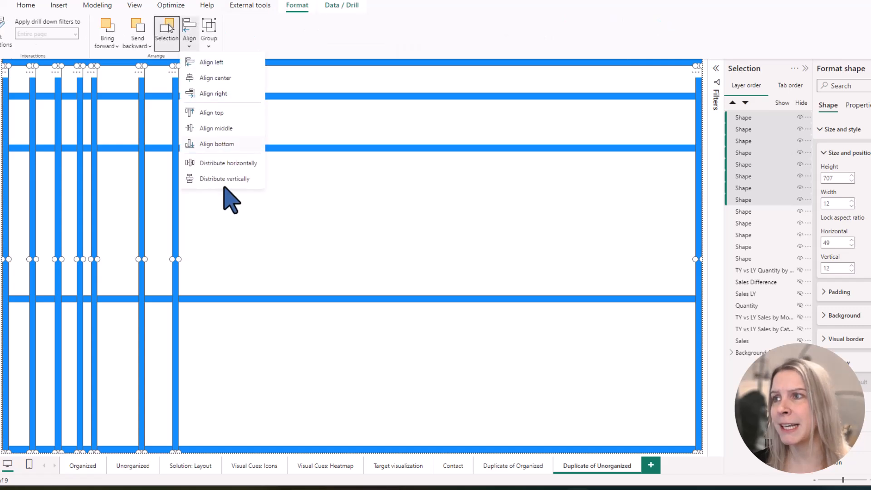
click(228, 163)
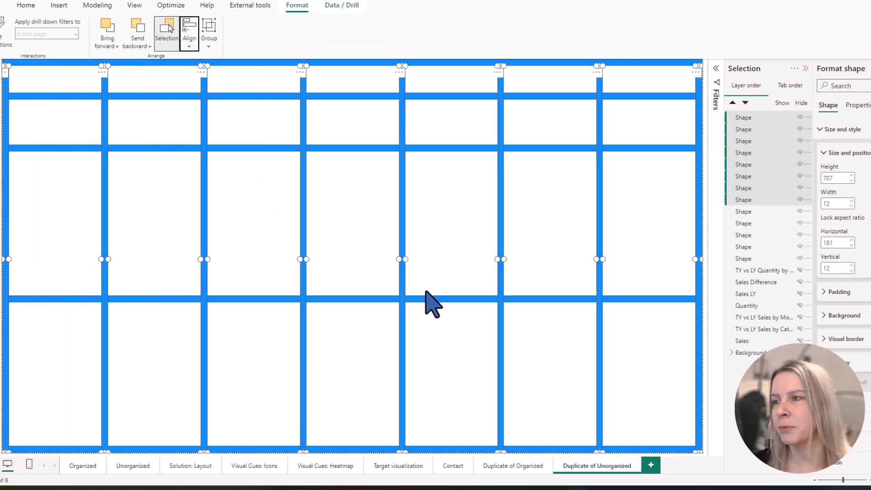
mouse_move(718, 327)
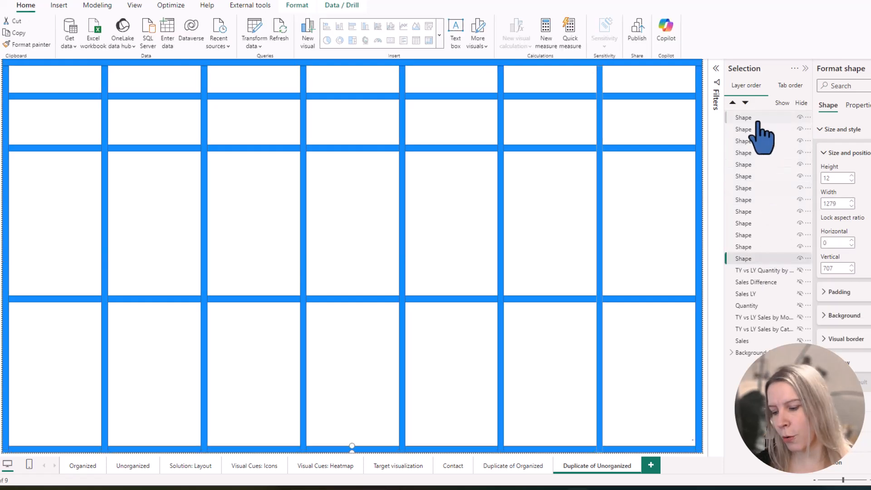
mouse_move(753, 284)
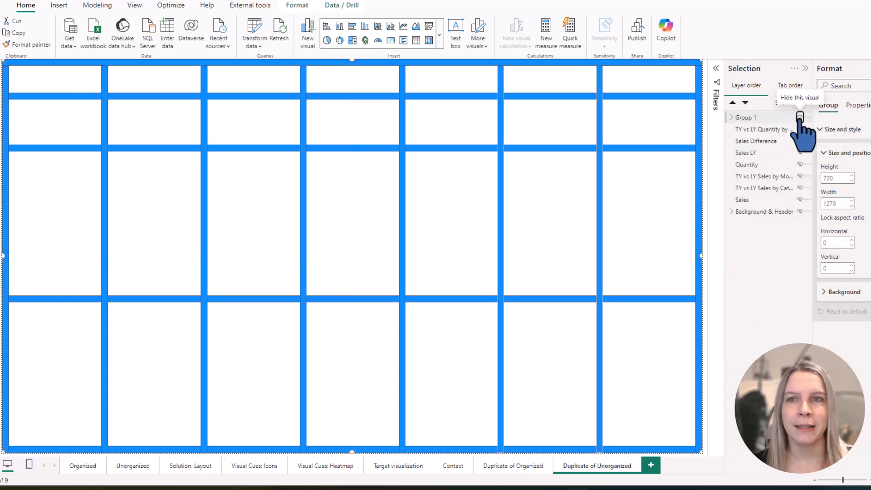
click(798, 117)
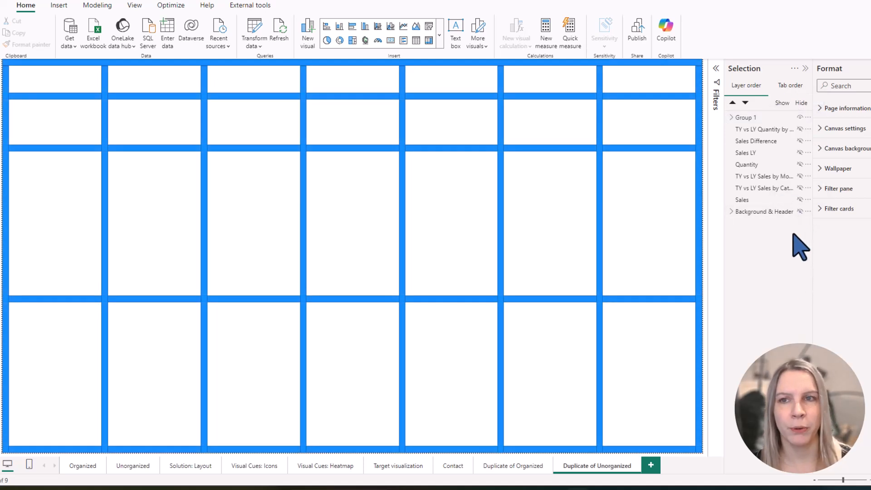
mouse_move(803, 246)
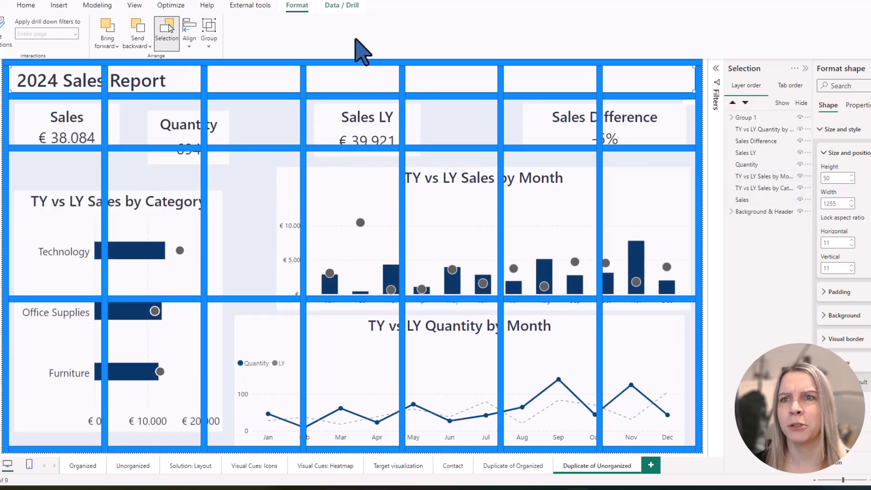
mouse_move(602, 345)
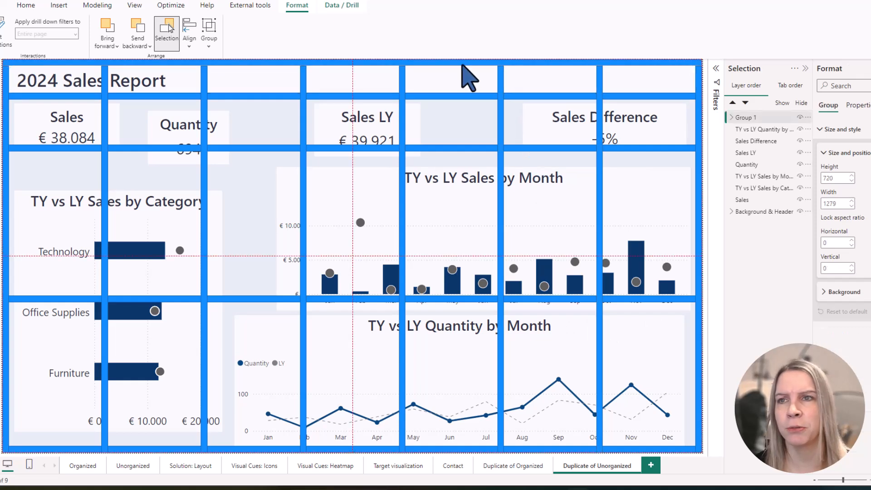
Rename Group 1 to Grid and send it behind the report visuals.
click(366, 140)
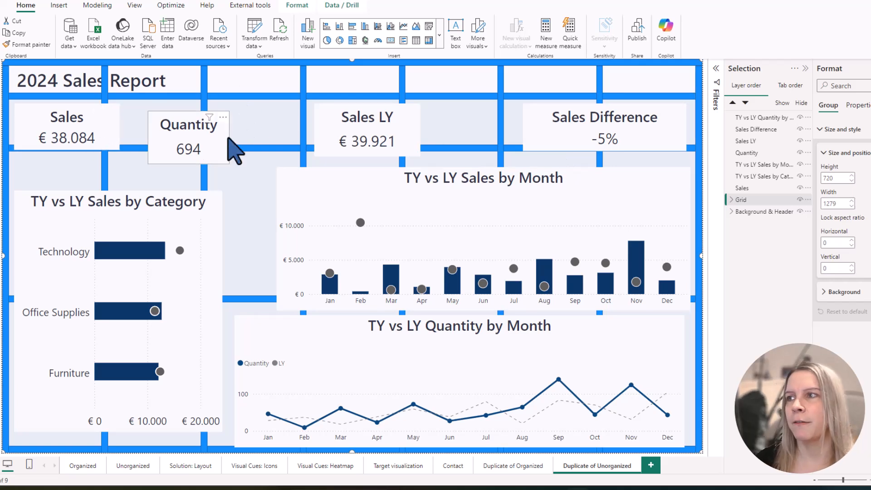
Snap the Sales, Quantity and Sales LY cards into the grid's second-row cells in order.
click(64, 131)
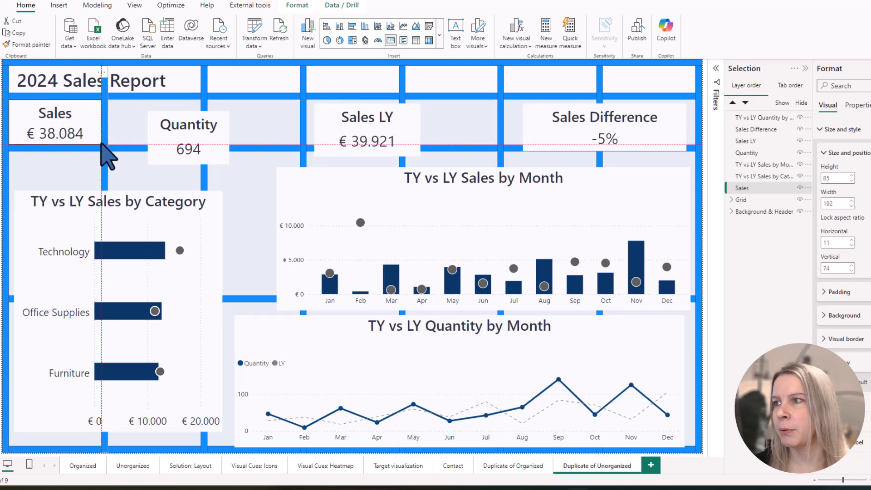
click(149, 140)
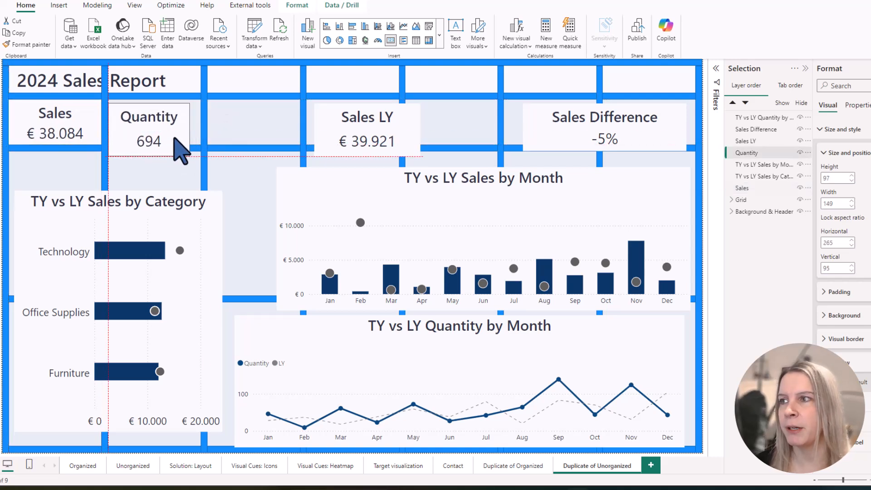
click(150, 131)
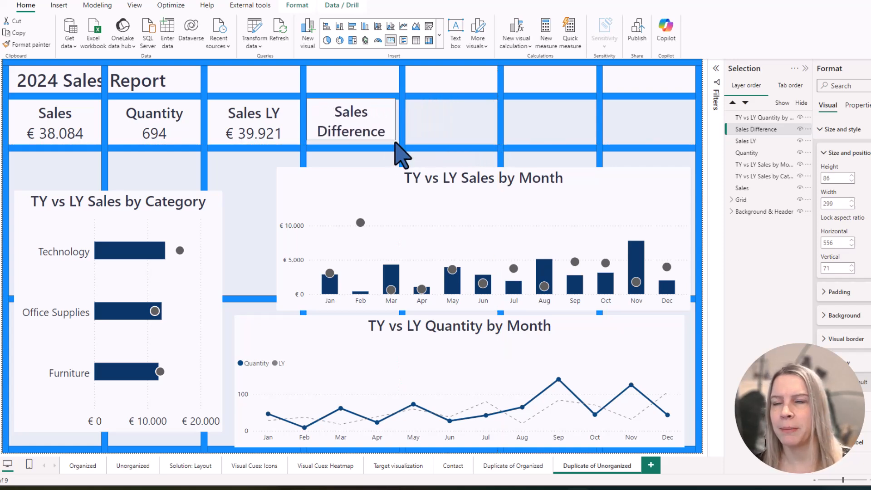
Select and reposition the vertical grid lines to form five columns.
click(352, 122)
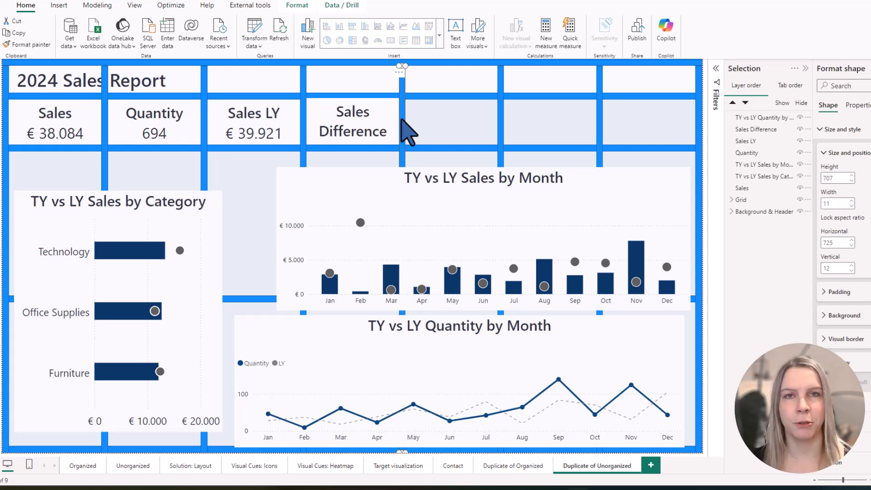
mouse_move(414, 131)
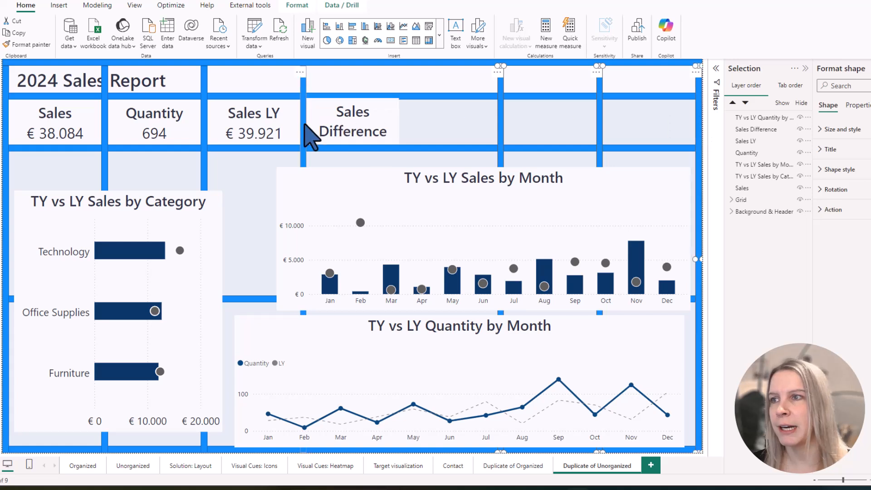
click(55, 132)
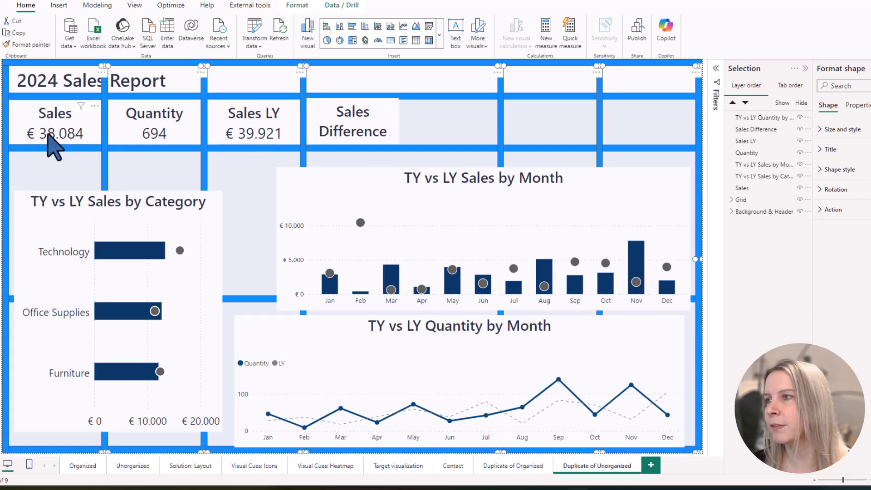
click(296, 4)
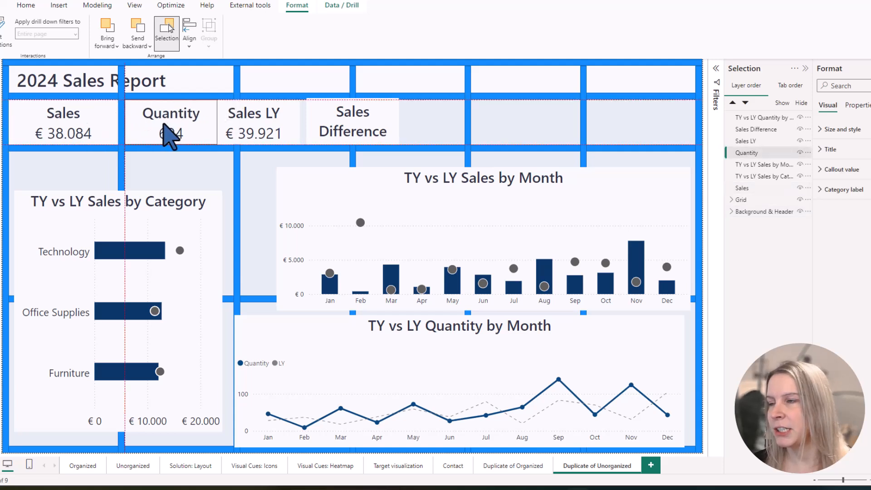
Move the Sales LY card and resize the Quantity card to fill their column cells.
click(170, 123)
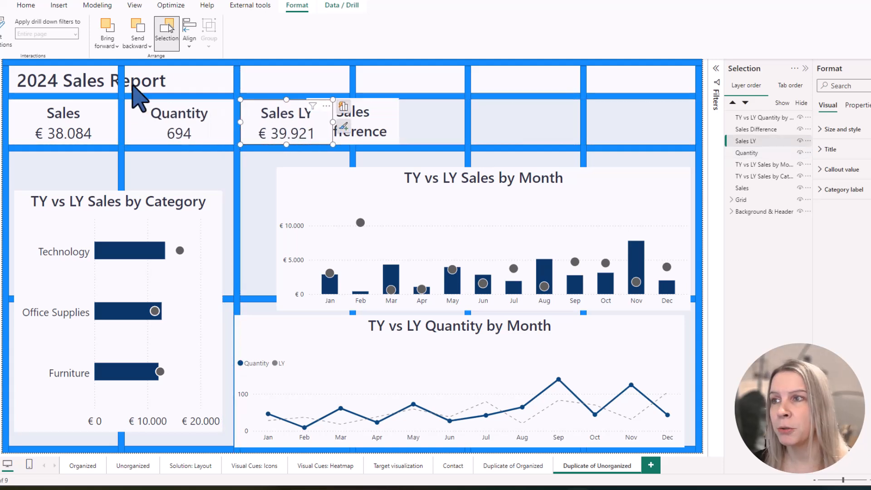
mouse_move(343, 129)
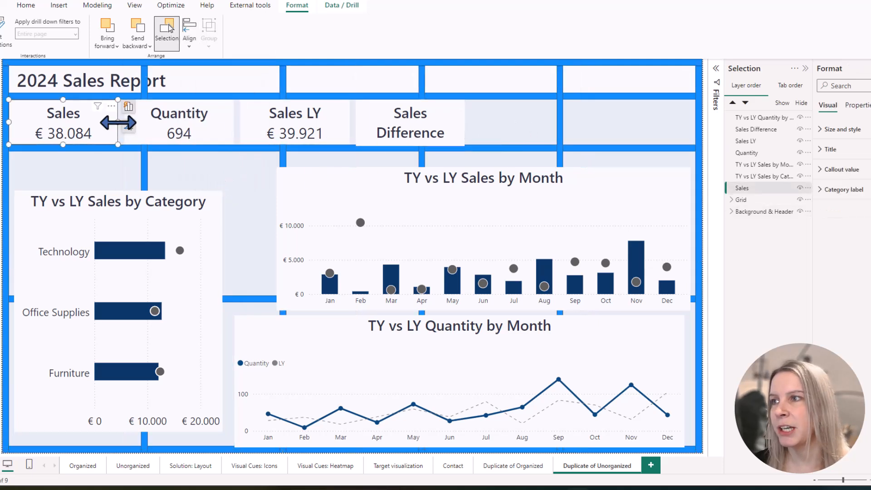
click(489, 122)
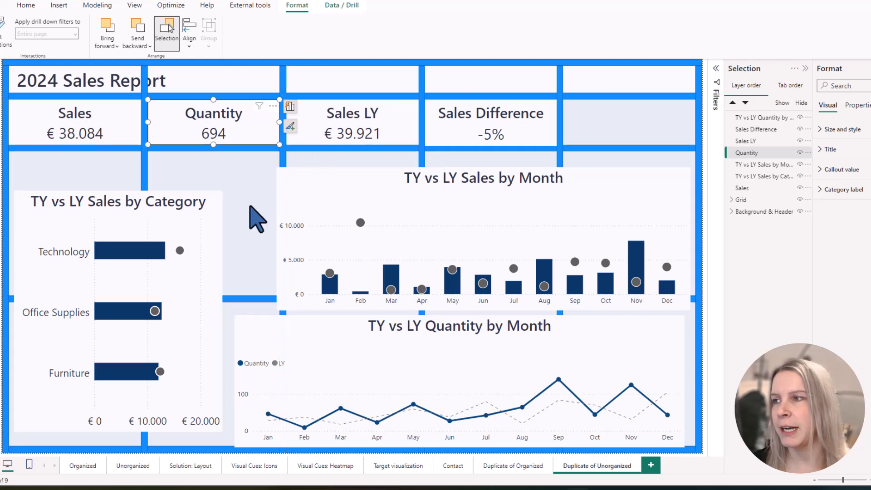
mouse_move(104, 303)
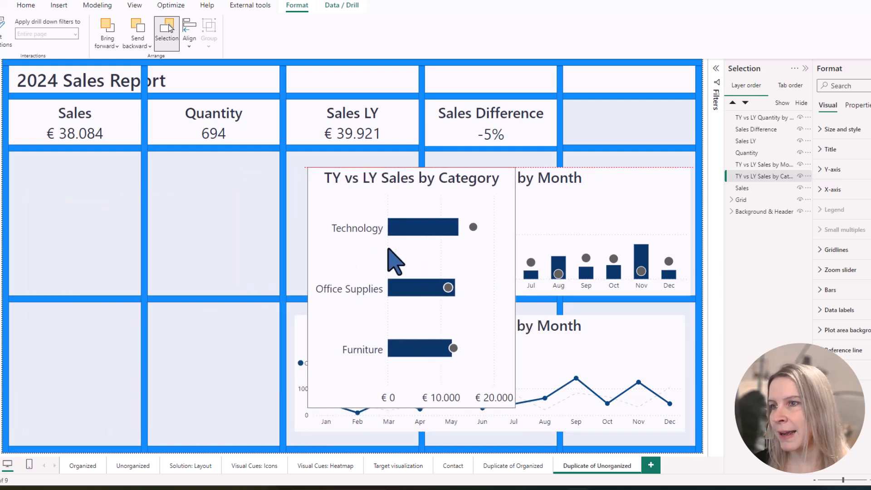
Move the TY vs LY Sales by Category chart into the left grid columns.
drag(395, 261, 277, 267)
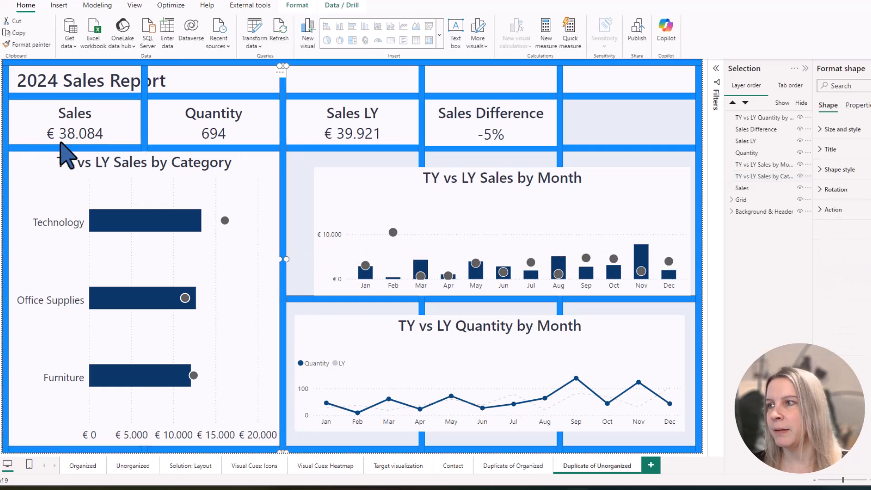
mouse_move(127, 211)
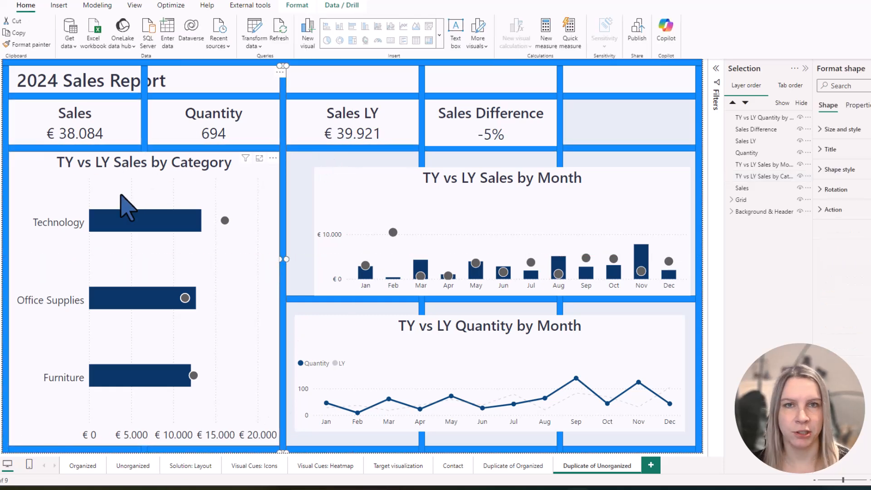
mouse_move(463, 145)
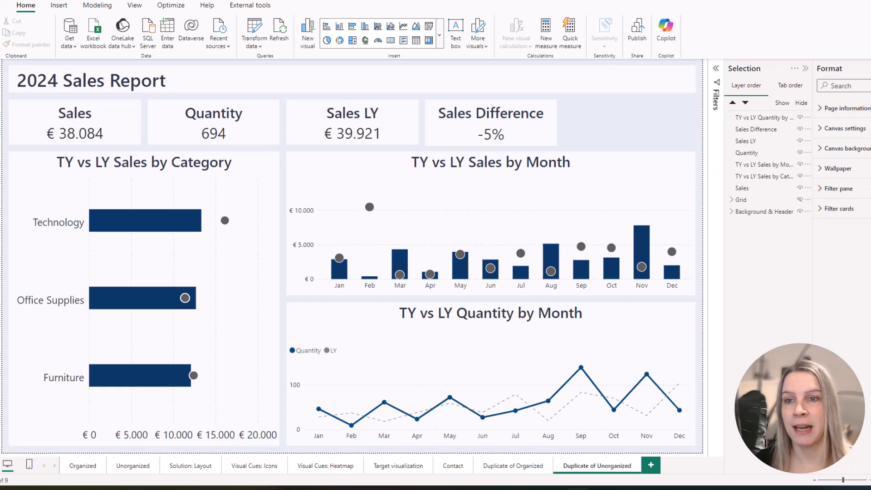
mouse_move(665, 300)
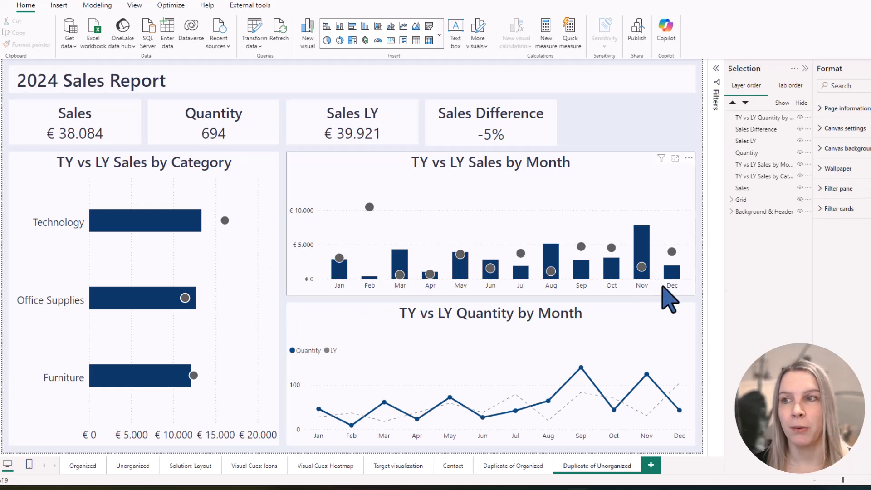
mouse_move(794, 228)
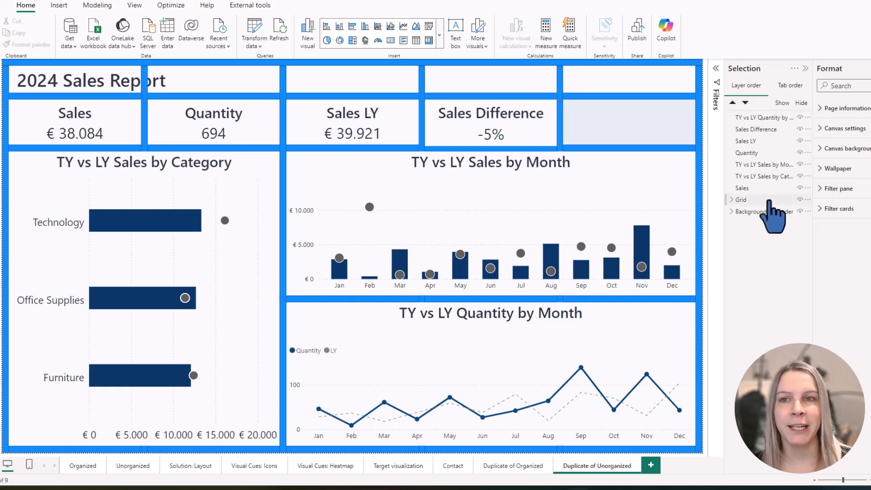
mouse_move(761, 218)
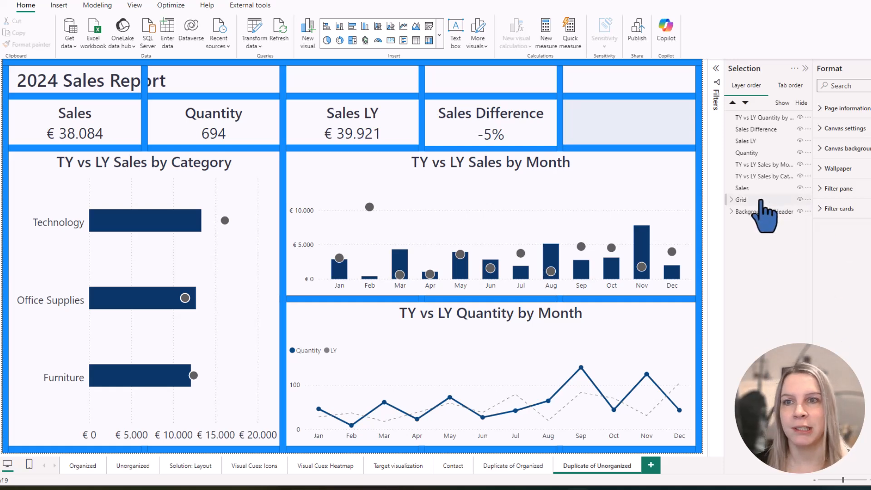
Copy the Grid group onto a new blank page, then return to Duplicate of Organized.
click(740, 199)
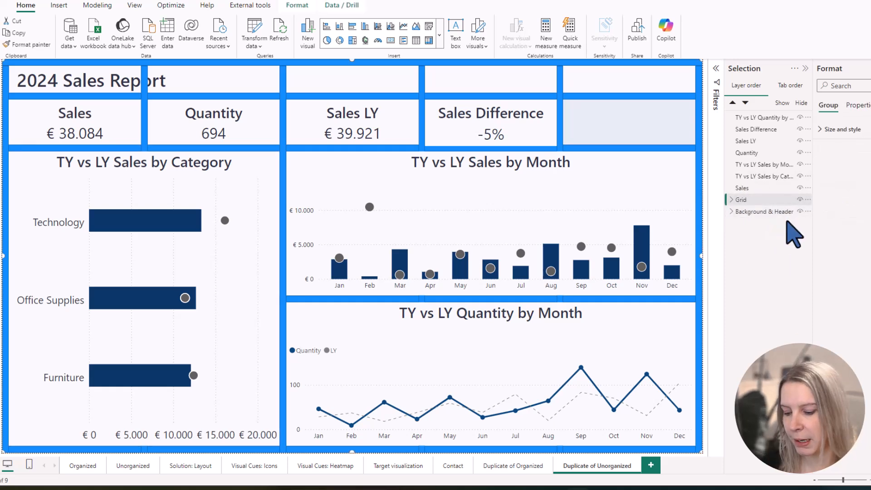
click(650, 464)
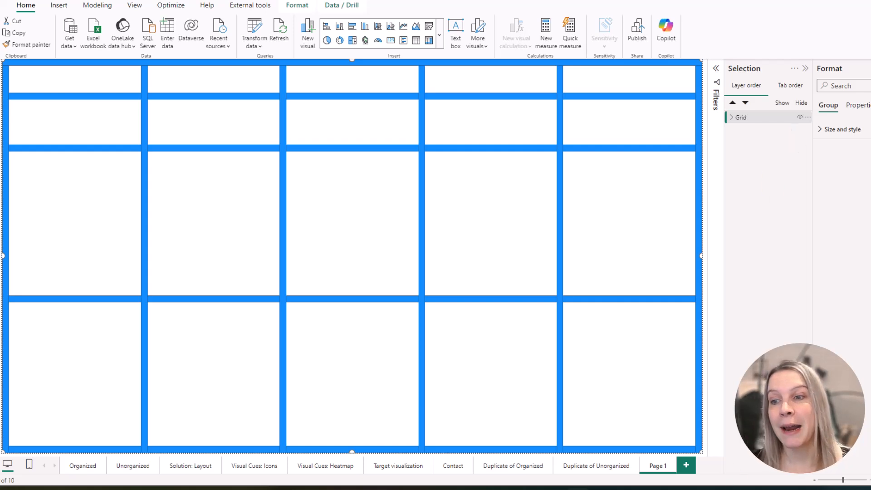
click(513, 465)
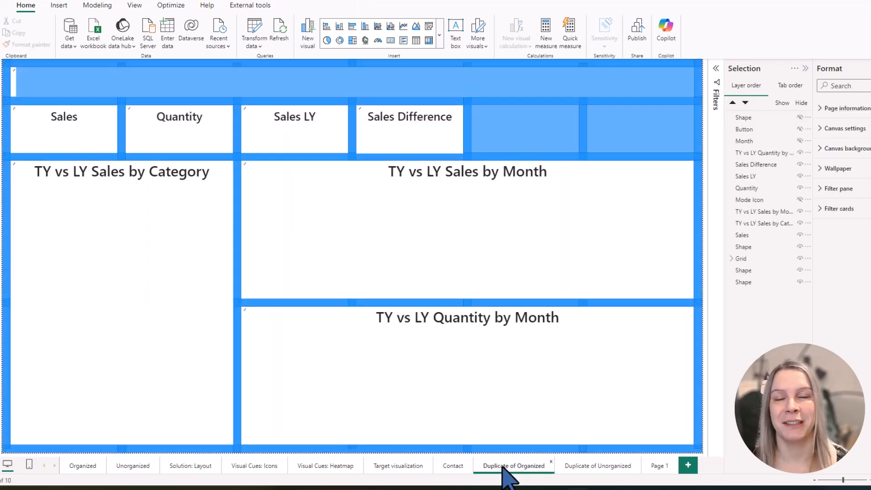
click(515, 465)
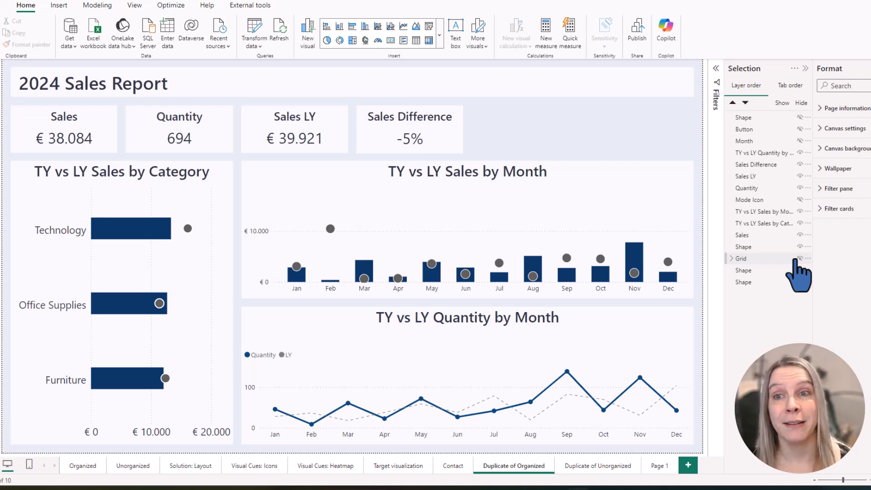
click(740, 259)
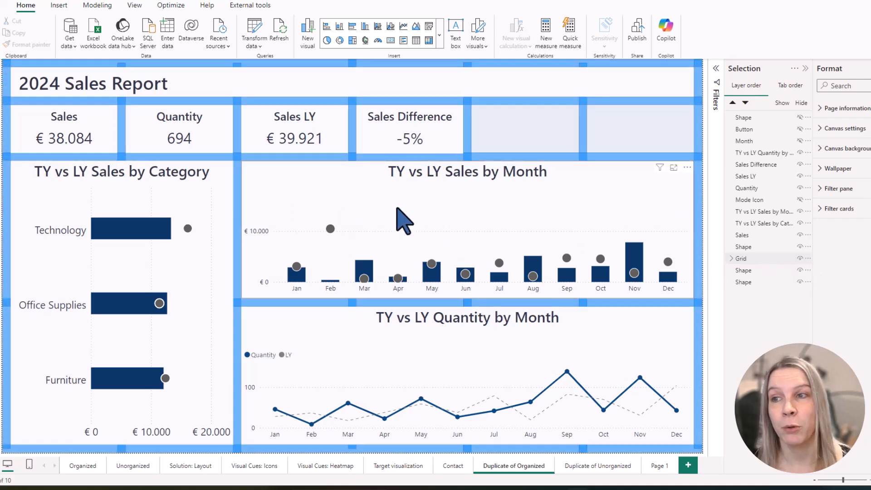